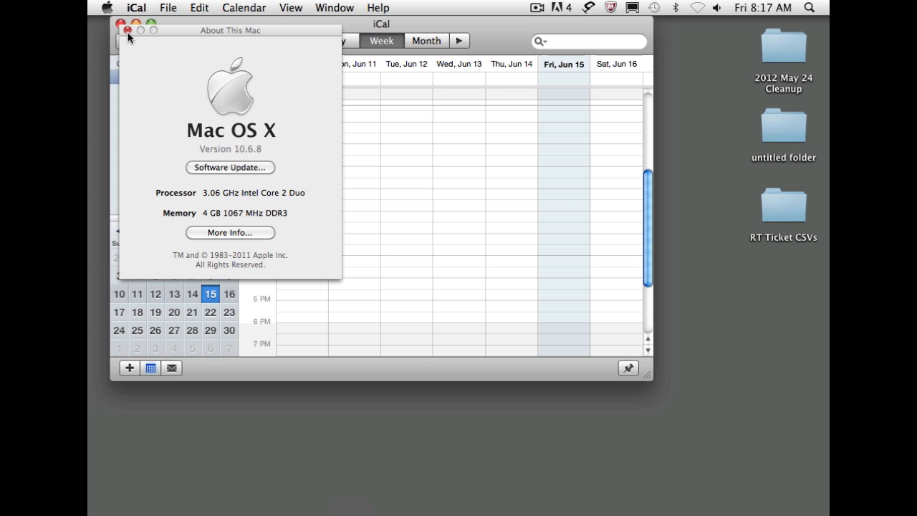
Close the About This Mac window and bring up iCal's application menu.
click(126, 30)
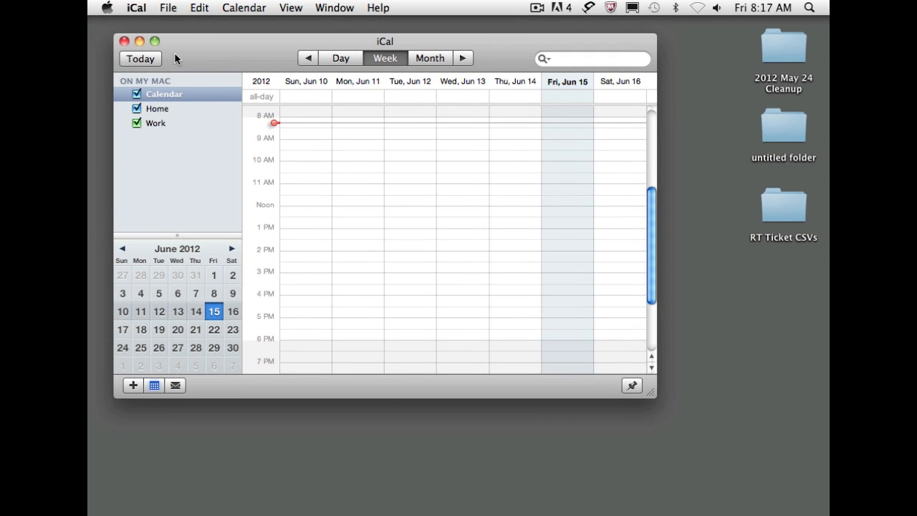
click(136, 8)
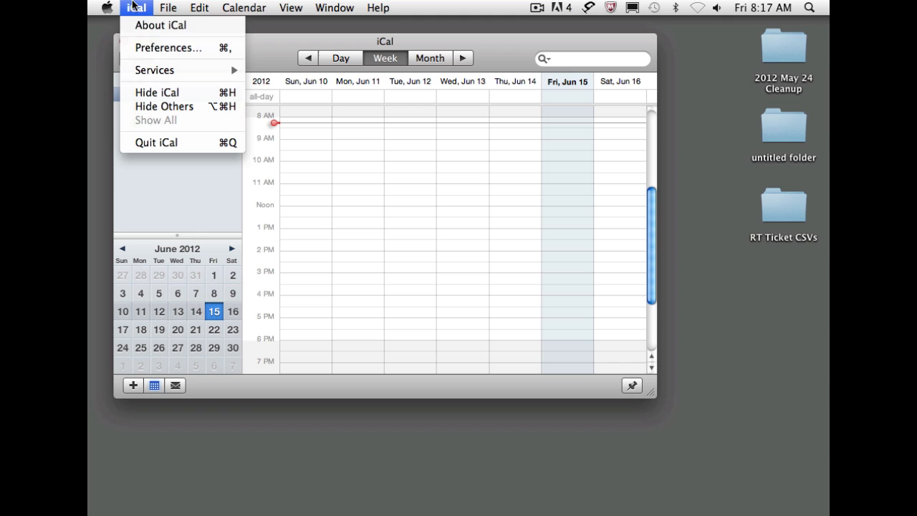
Show iCal's preferences on the Accounts section, which has no accounts.
click(167, 48)
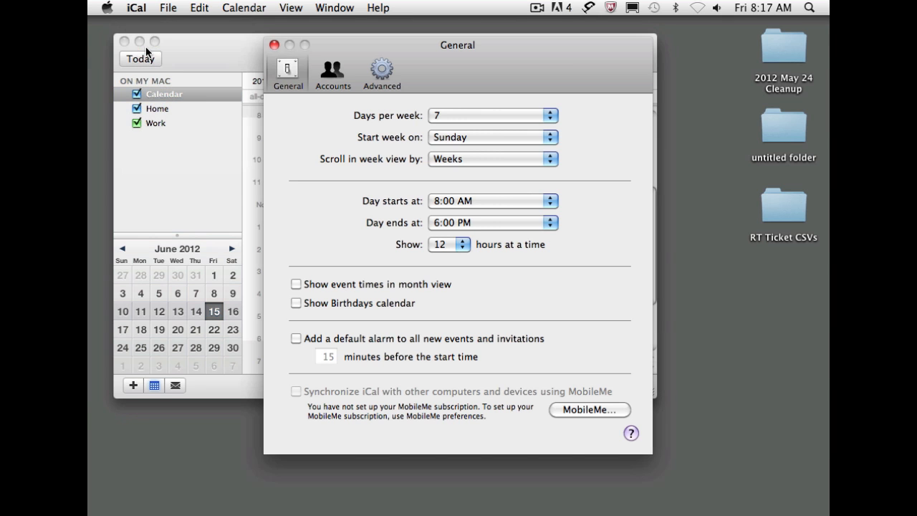
click(332, 71)
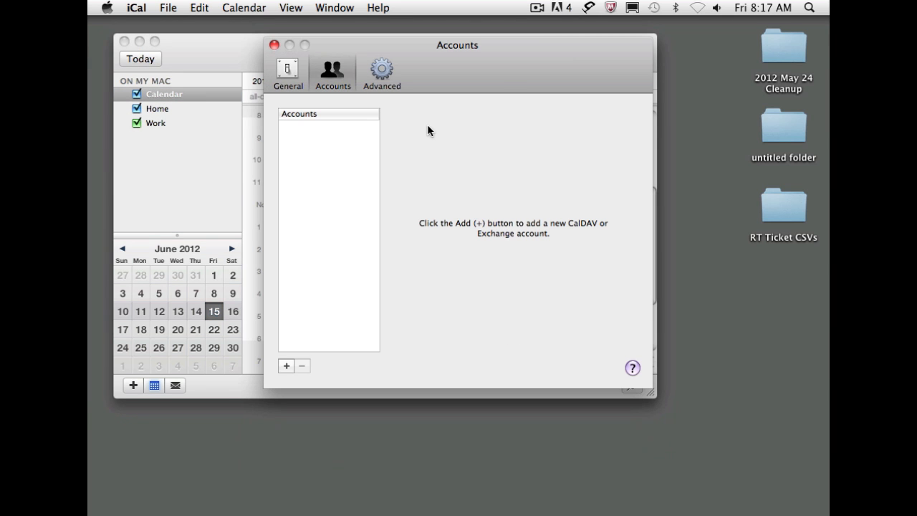
mouse_move(378, 341)
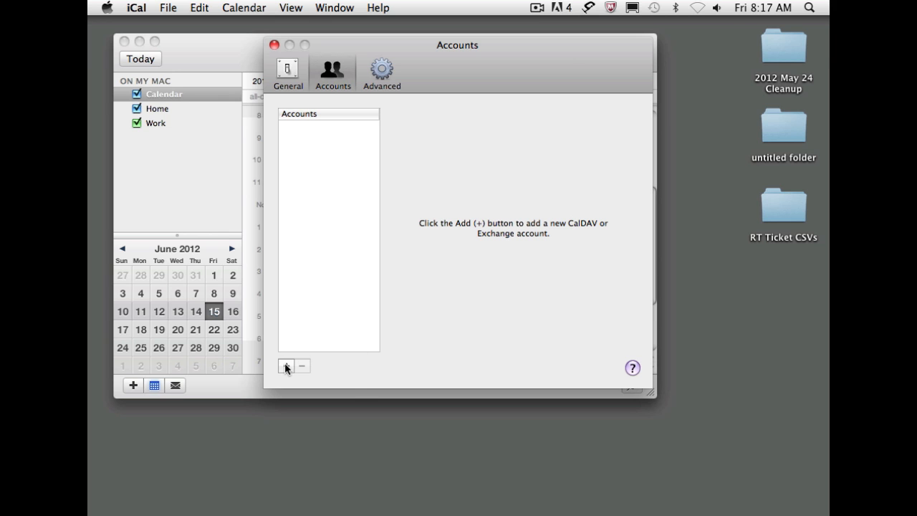
Start adding a new calendar account with CalDAV as its account type.
click(286, 366)
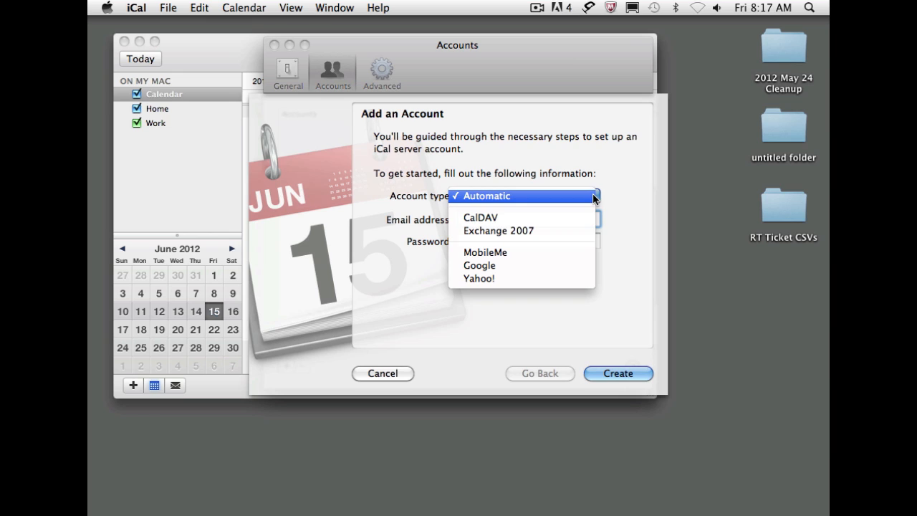
mouse_move(479, 217)
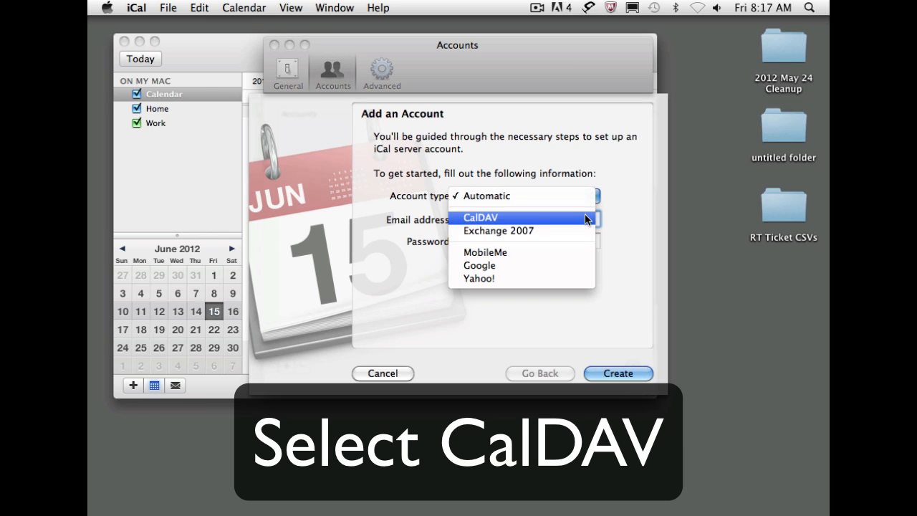
mouse_move(573, 271)
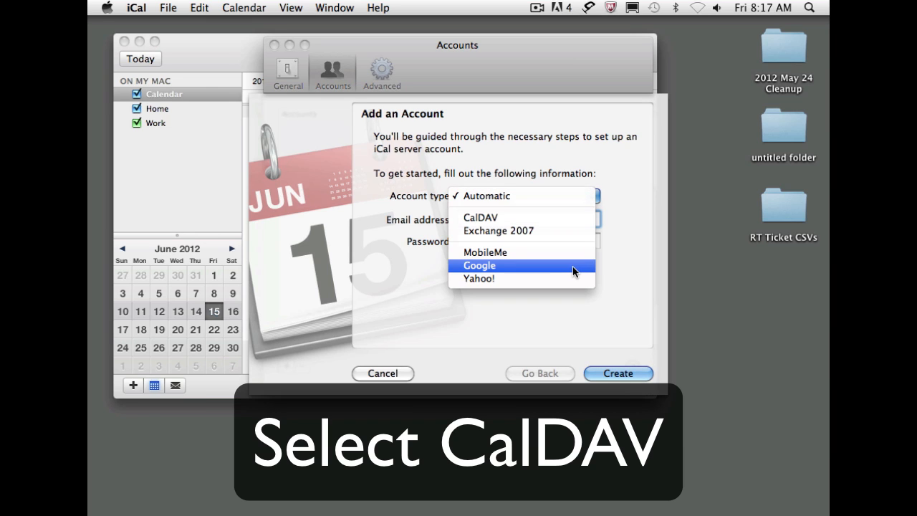
mouse_move(479, 217)
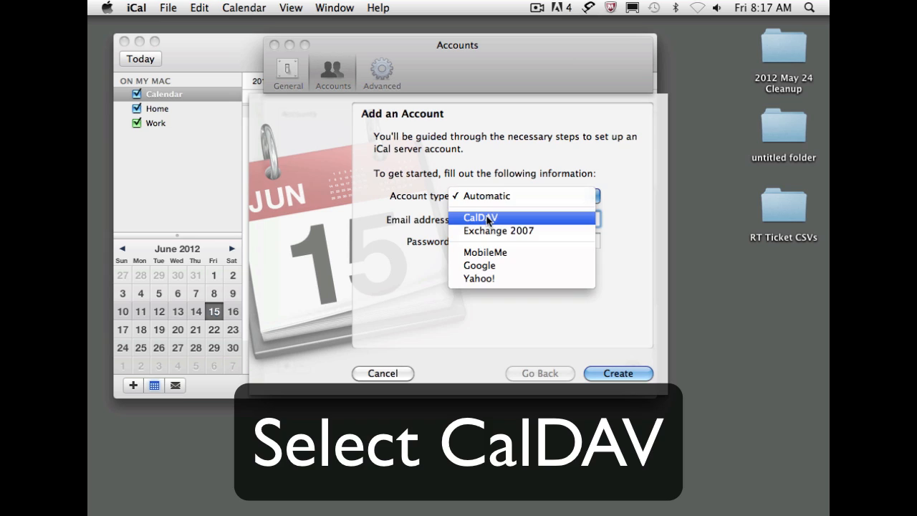
click(480, 217)
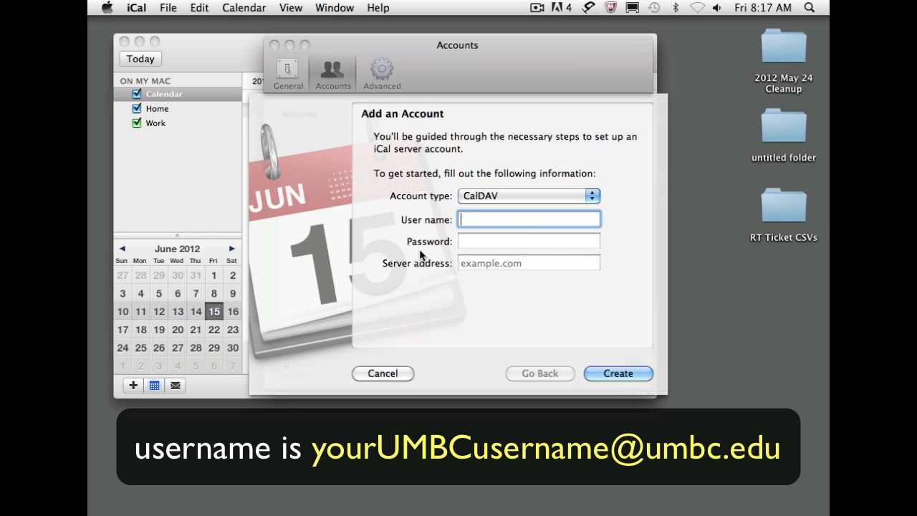
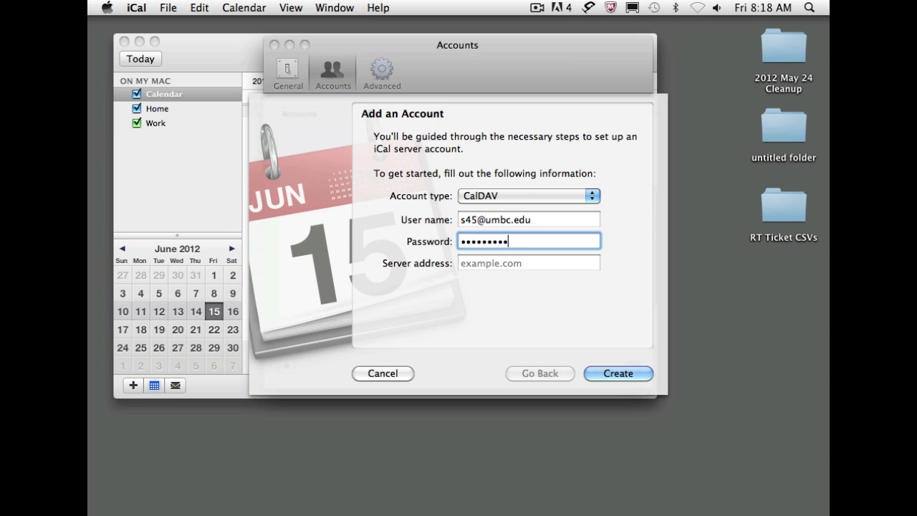
text(•)
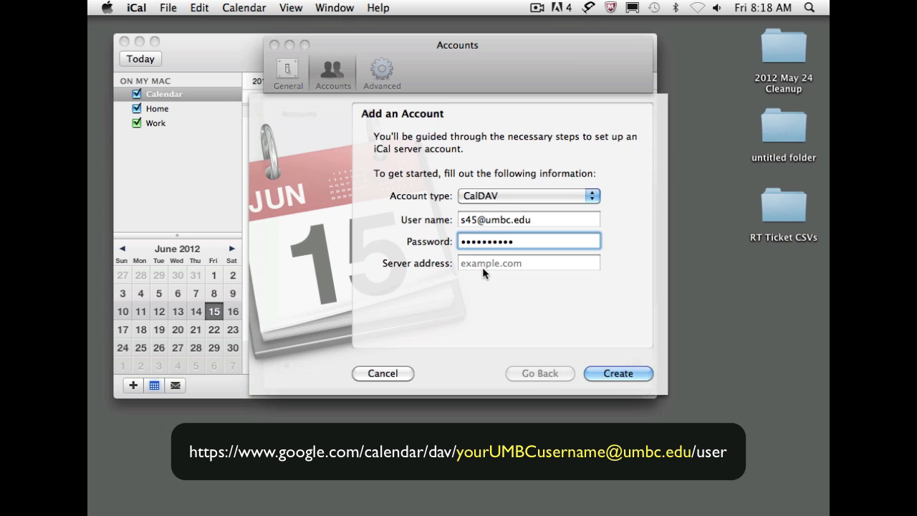
click(529, 262)
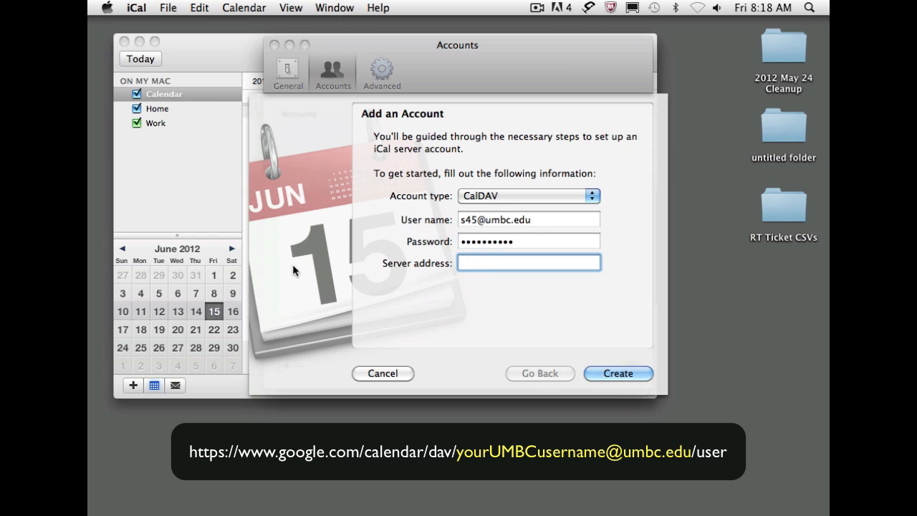
text(h)
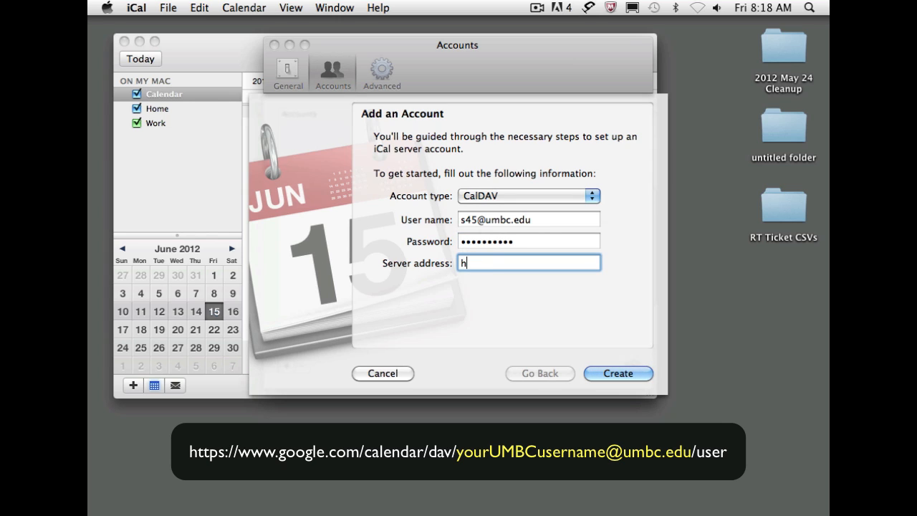
text(tt)
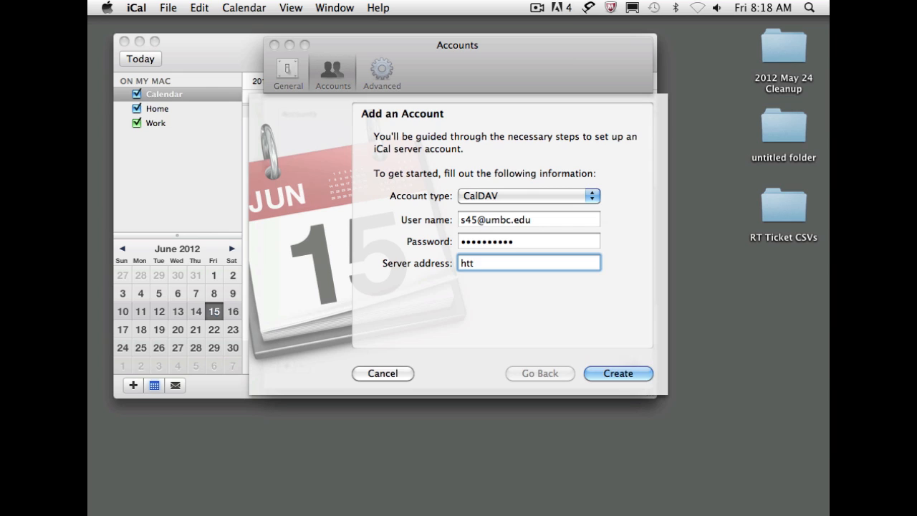
text(ps://)
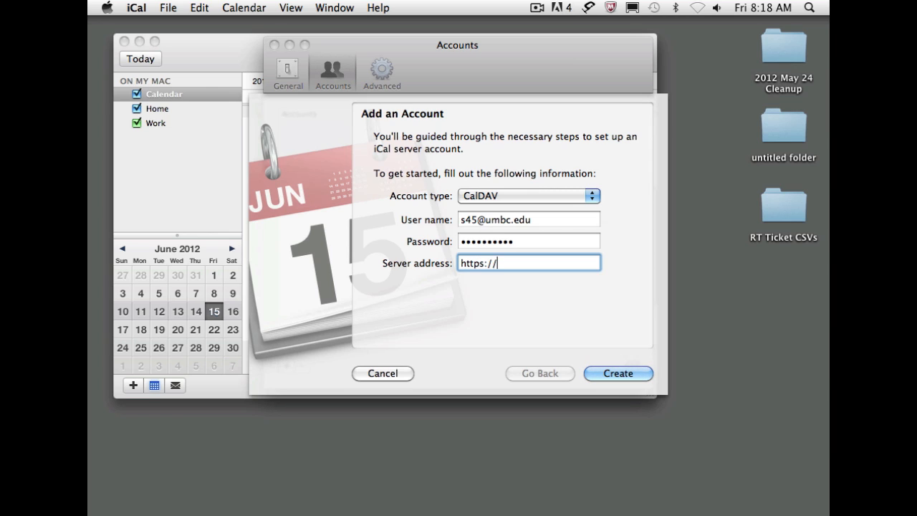
text(w)
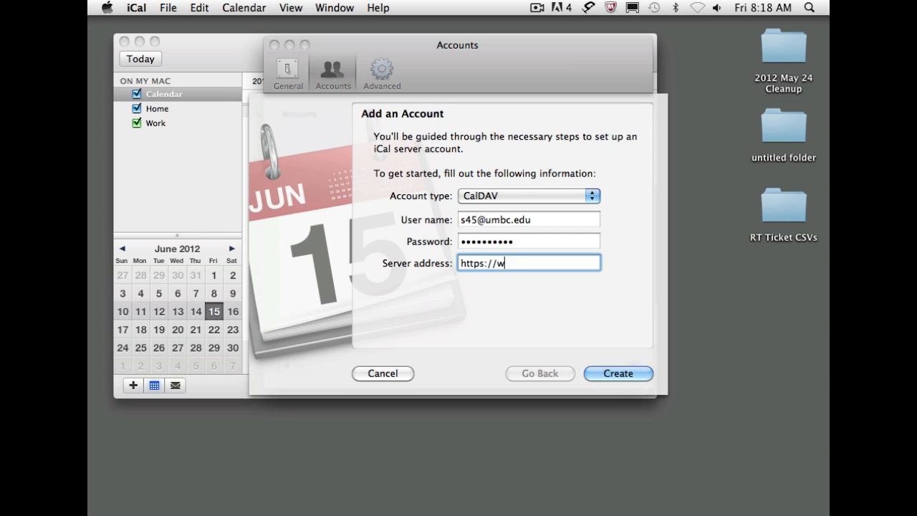
text(ww.gogole)
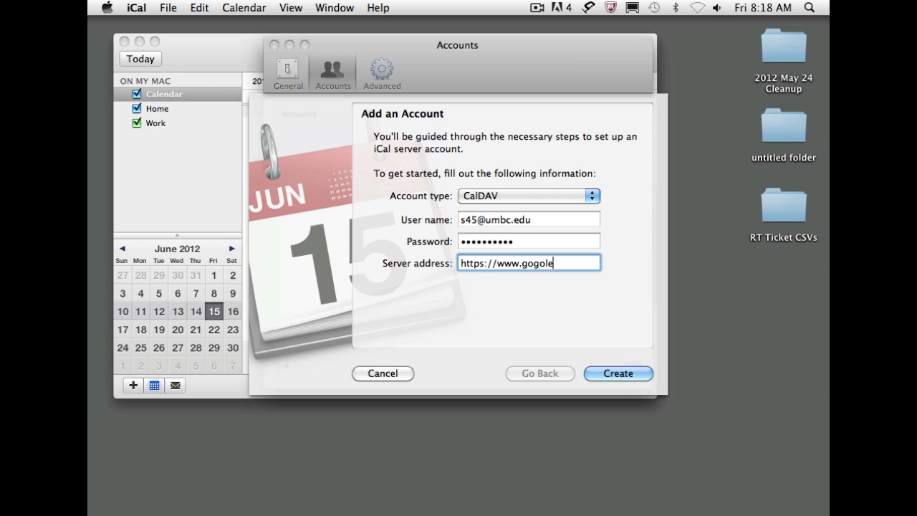
key(Backspace)
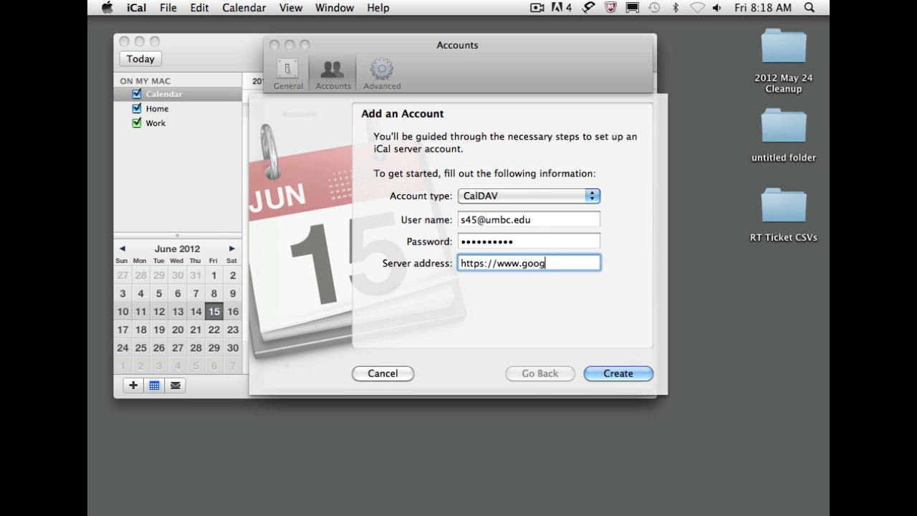
text(le.com)
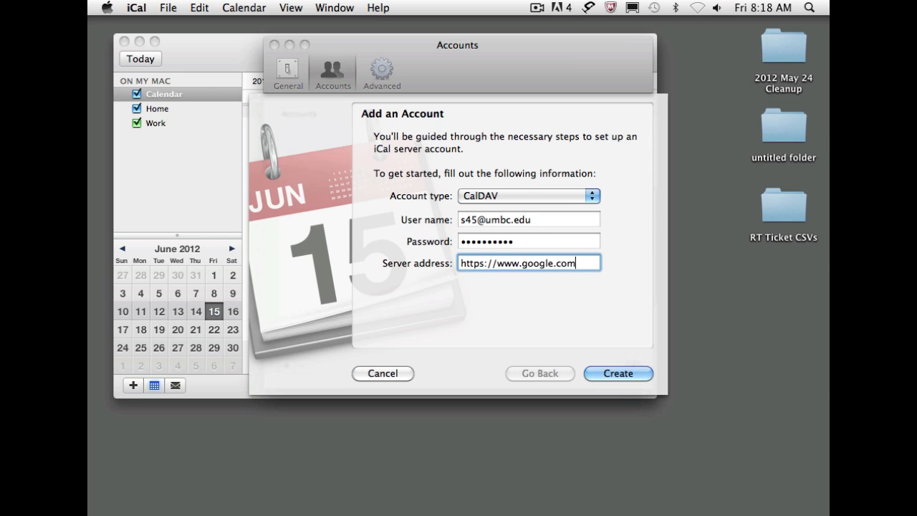
text(/calendar)
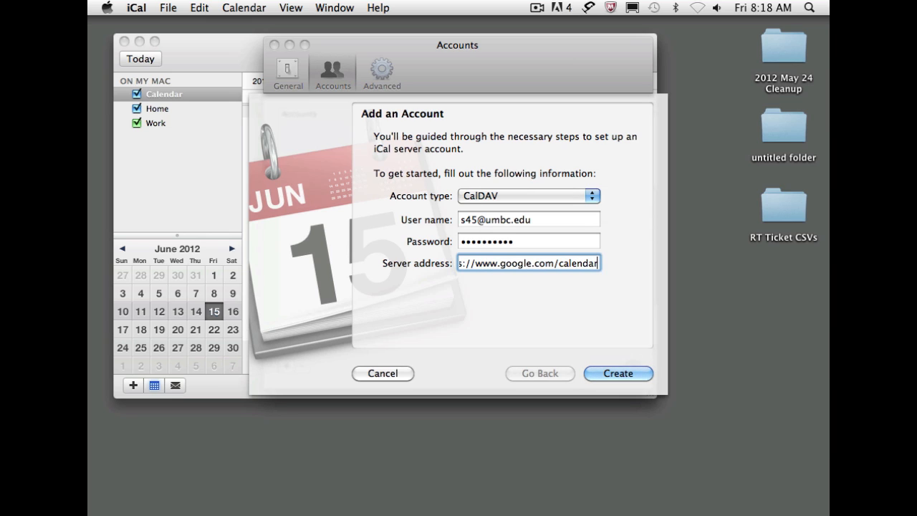
text(/dav/)
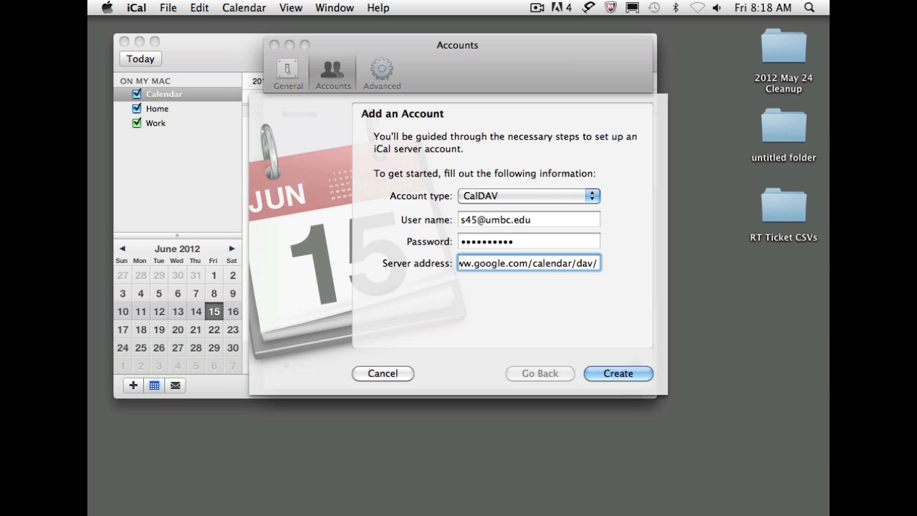
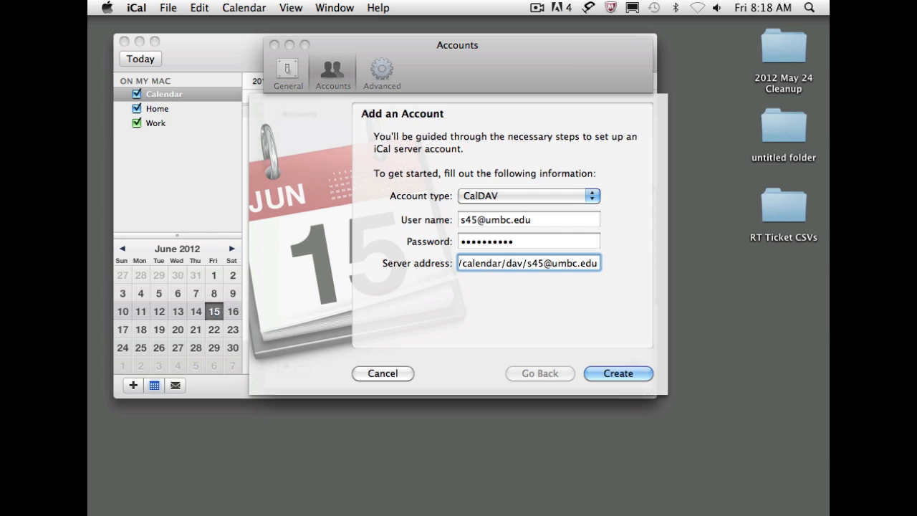
text(/)
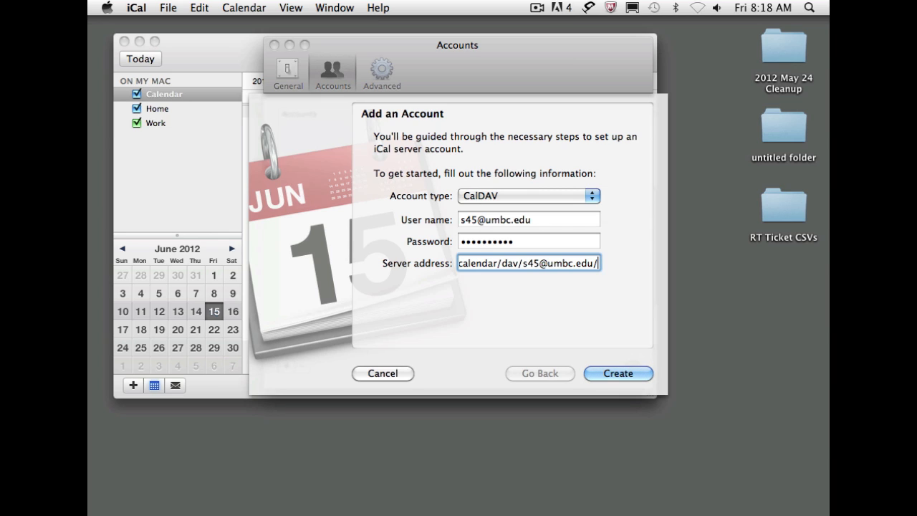
text(user)
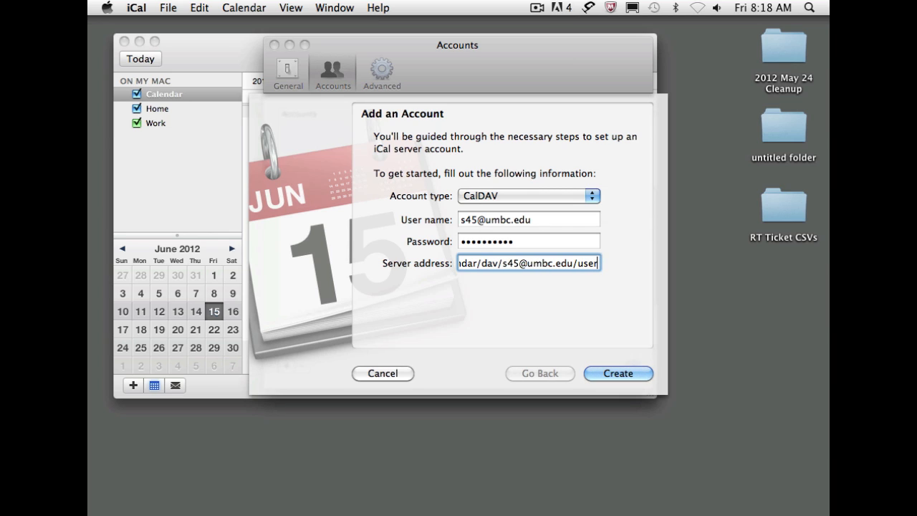
mouse_move(386, 301)
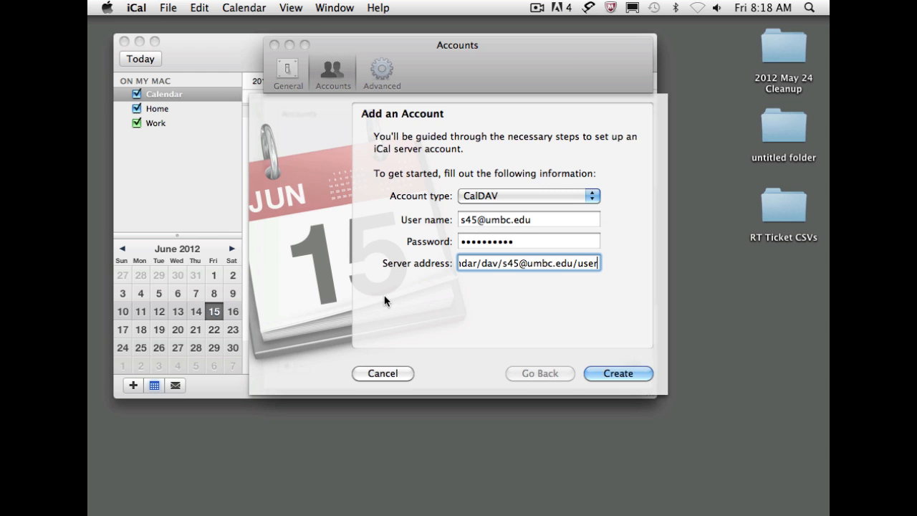
Create the Google CalDAV account, close preferences, and select its new calendar in the sidebar.
click(617, 373)
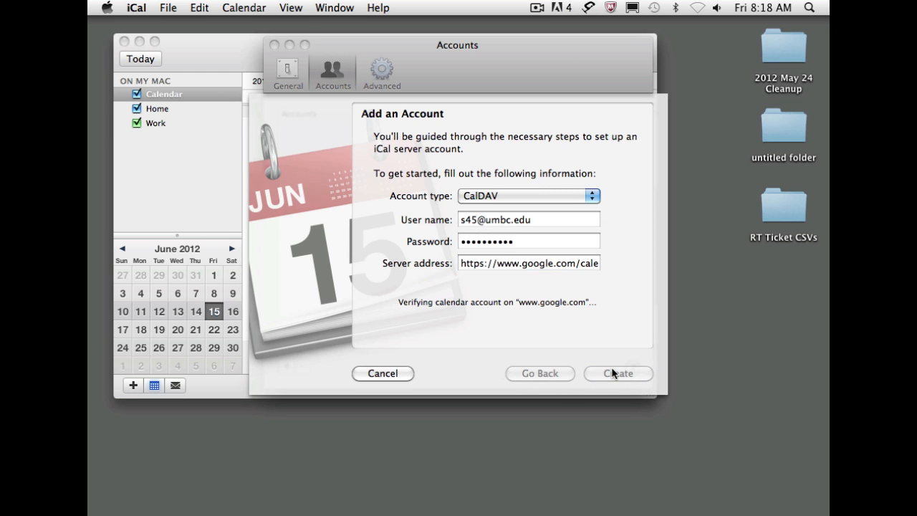
click(617, 373)
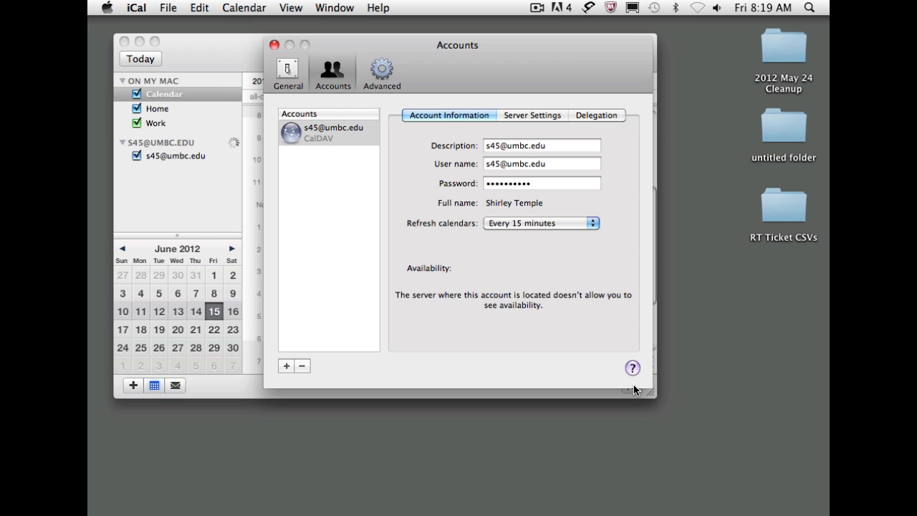
mouse_move(272, 45)
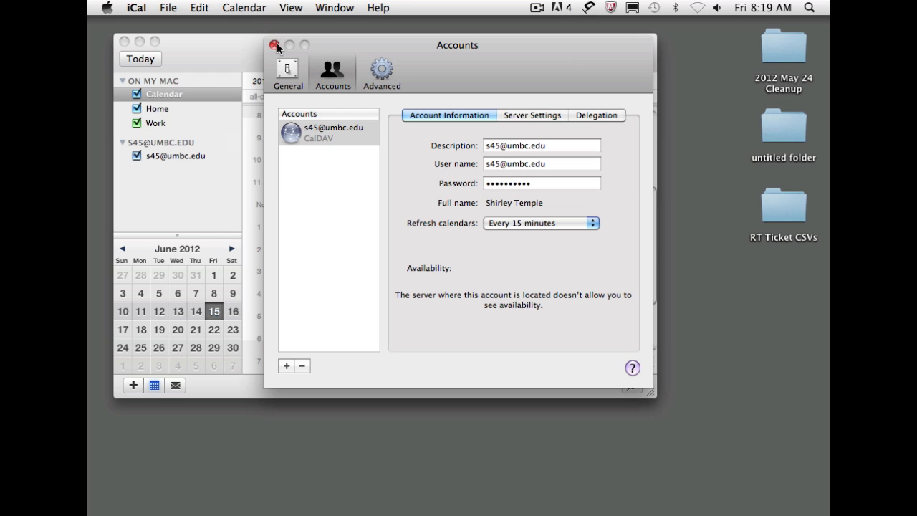
click(272, 45)
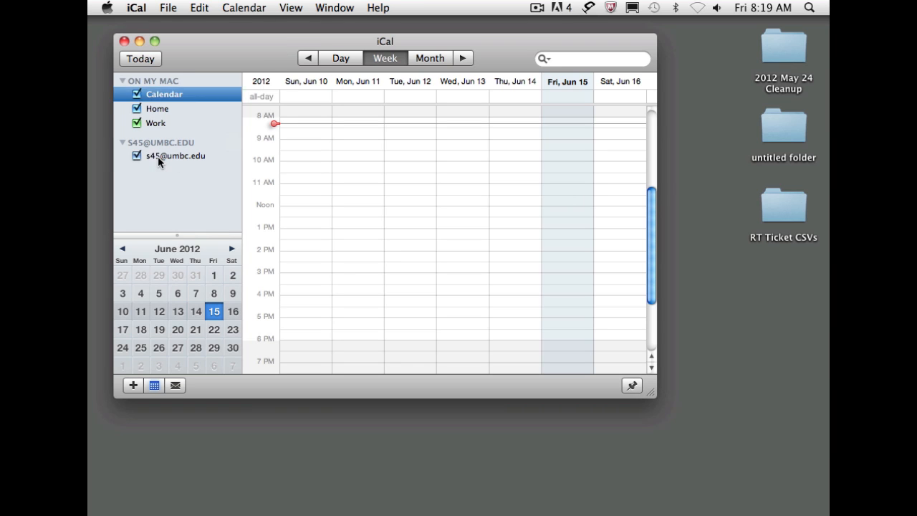
click(176, 155)
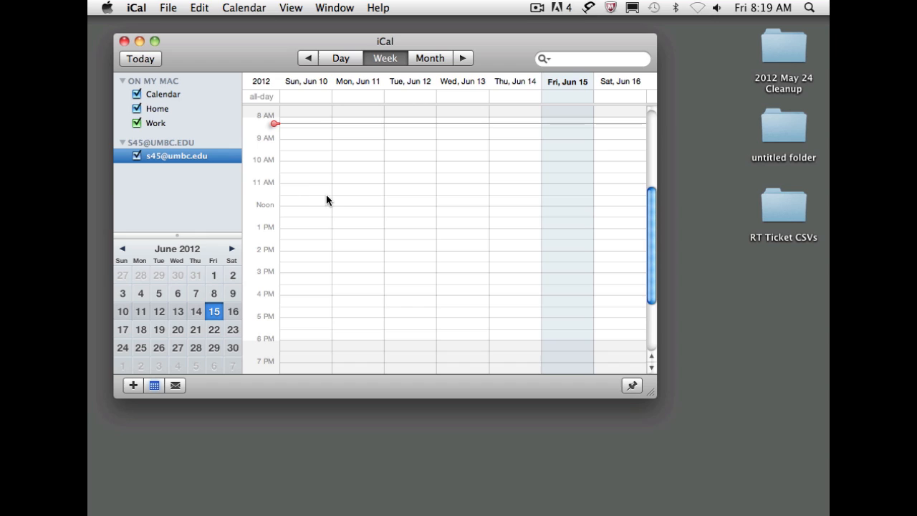
mouse_move(458, 235)
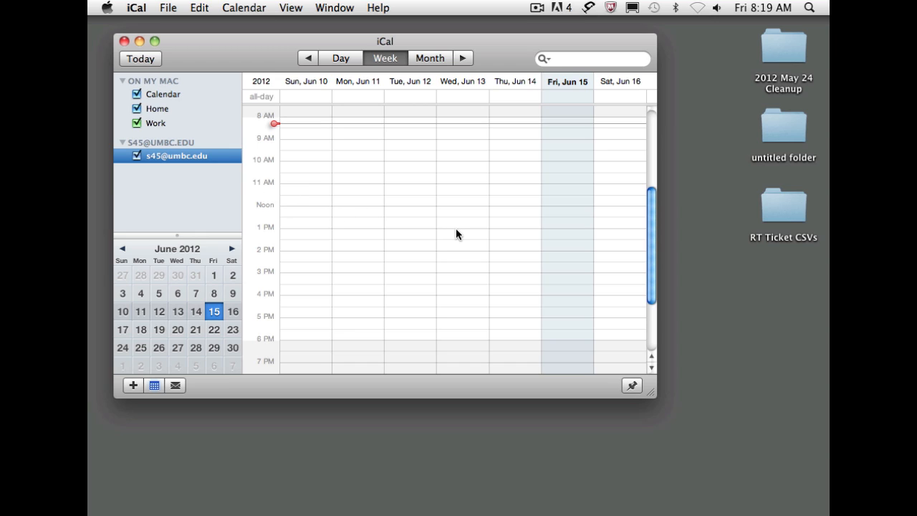